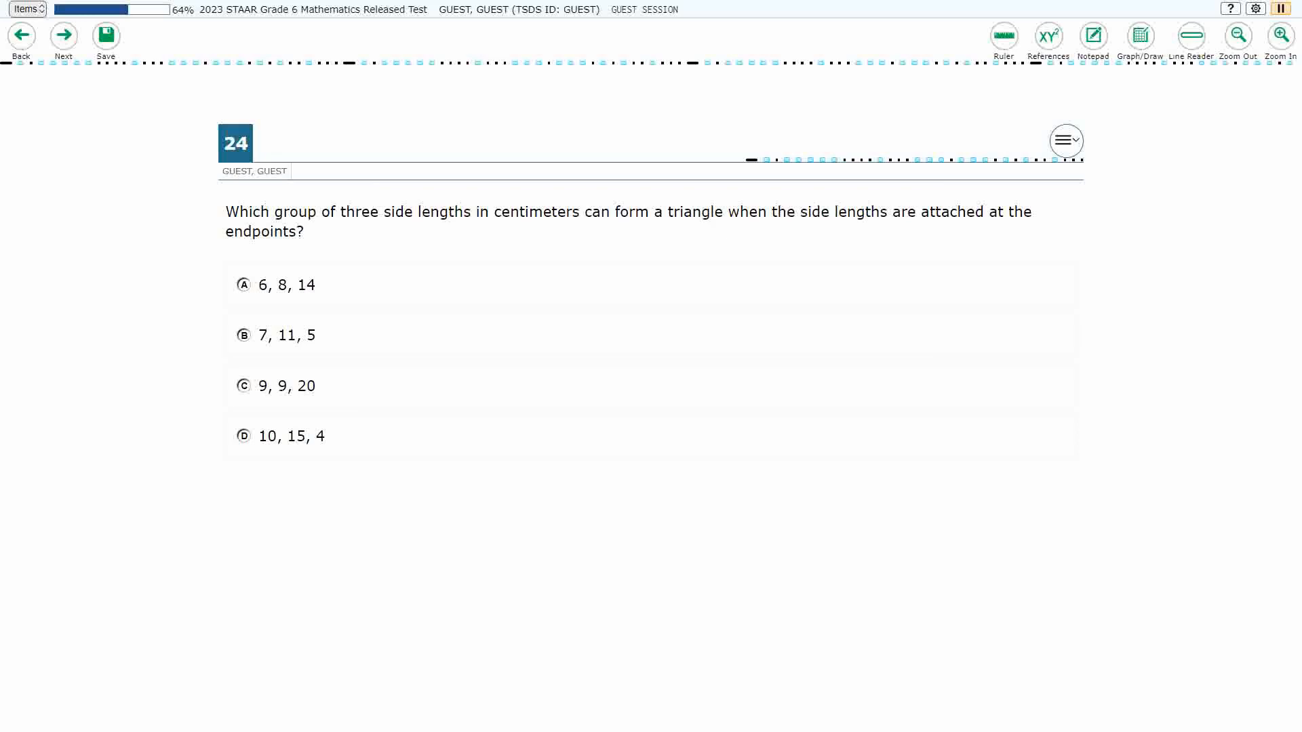
Lay the Graph Paper overlay over item 24 using the Graph/Draw tool
left_click(1140, 35)
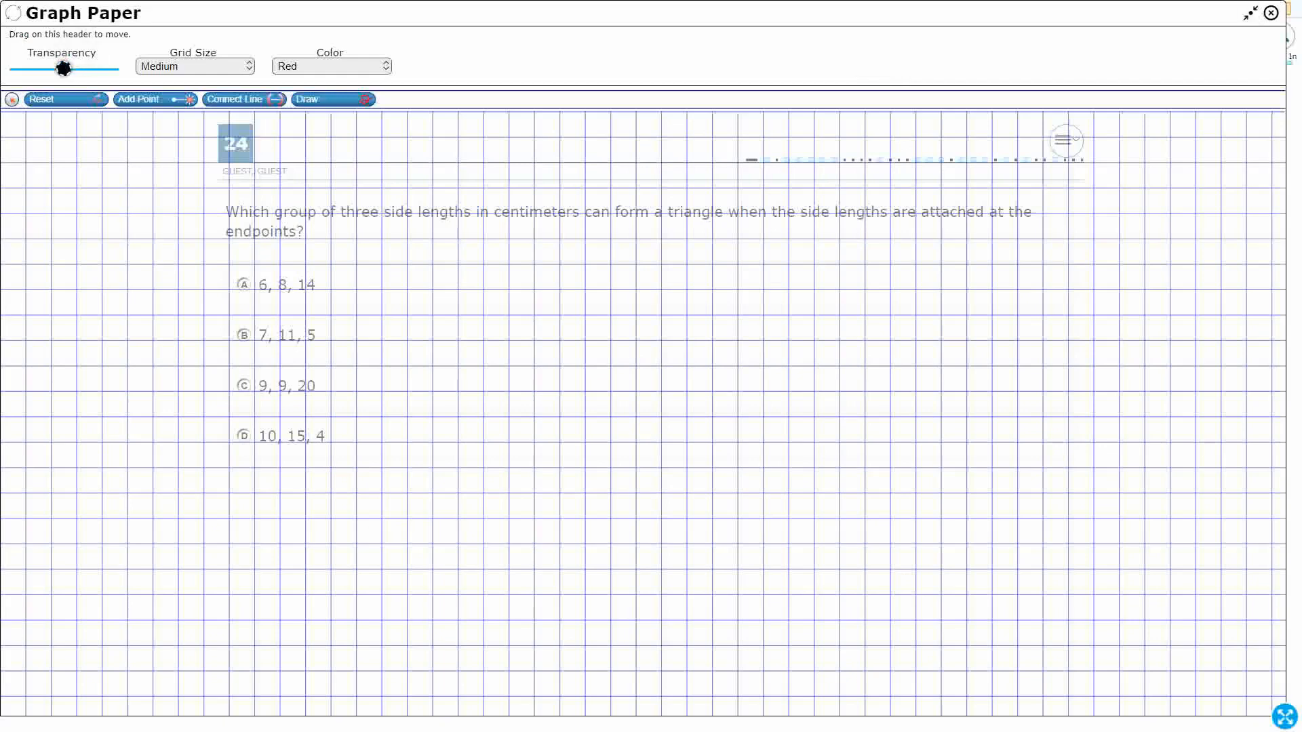
Raise the graph paper's transparency so question 24 and its choices read through it
left_click_drag(62, 67, 112, 68)
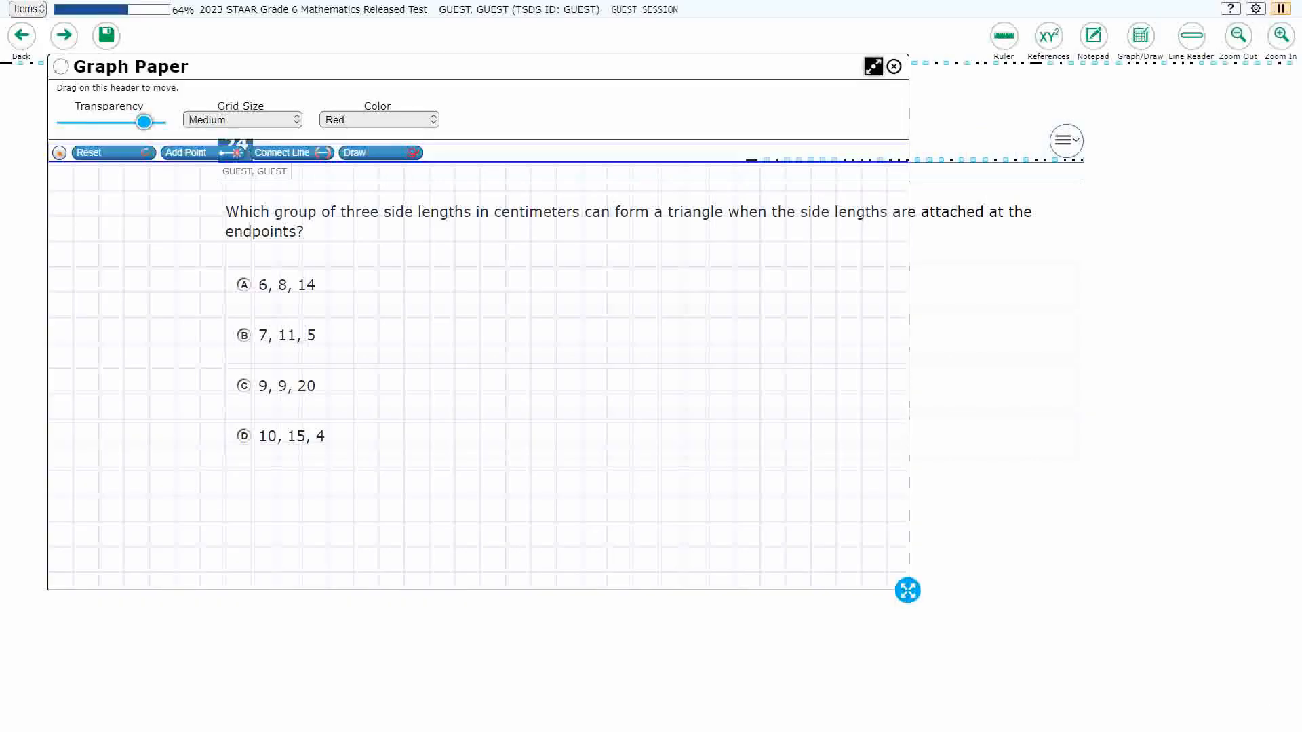
Show the on-screen centimeter ruler across the answer choices
left_click(1002, 35)
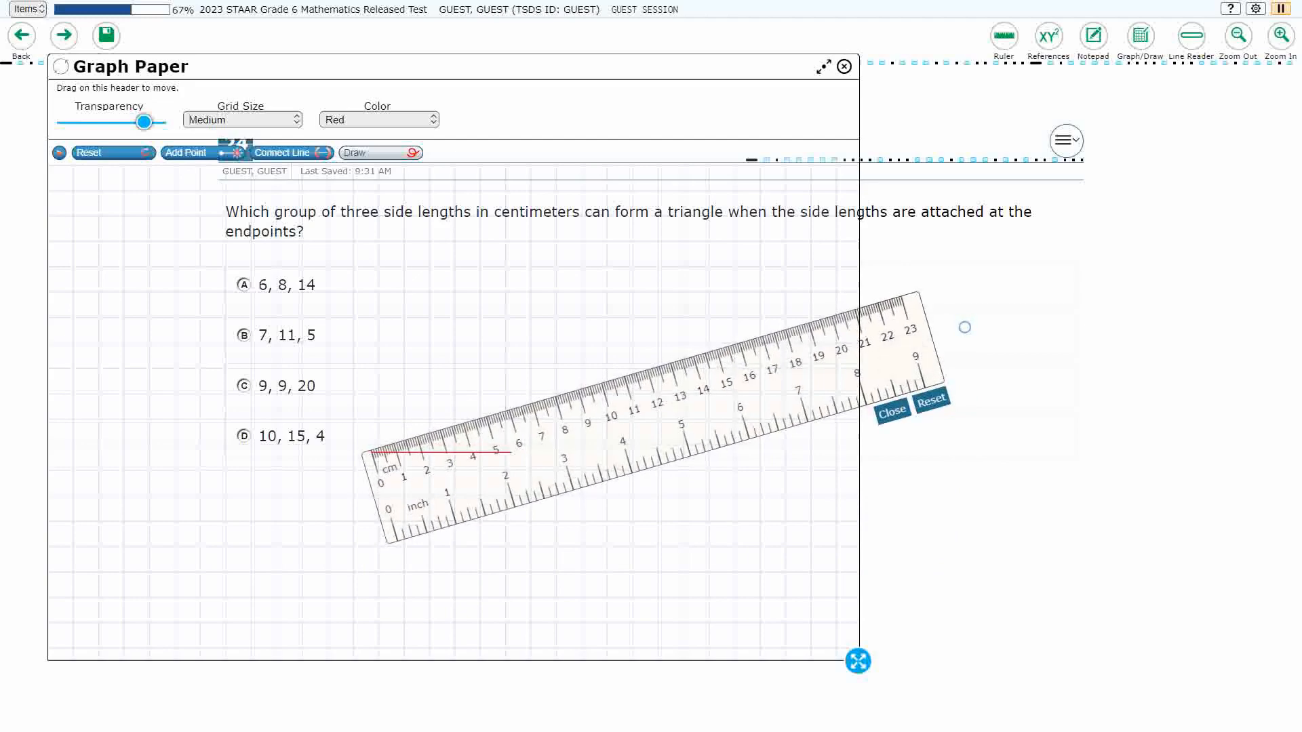
Sketch a trial side-length line along the ruler on the graph paper
left_click_drag(581, 415, 598, 374)
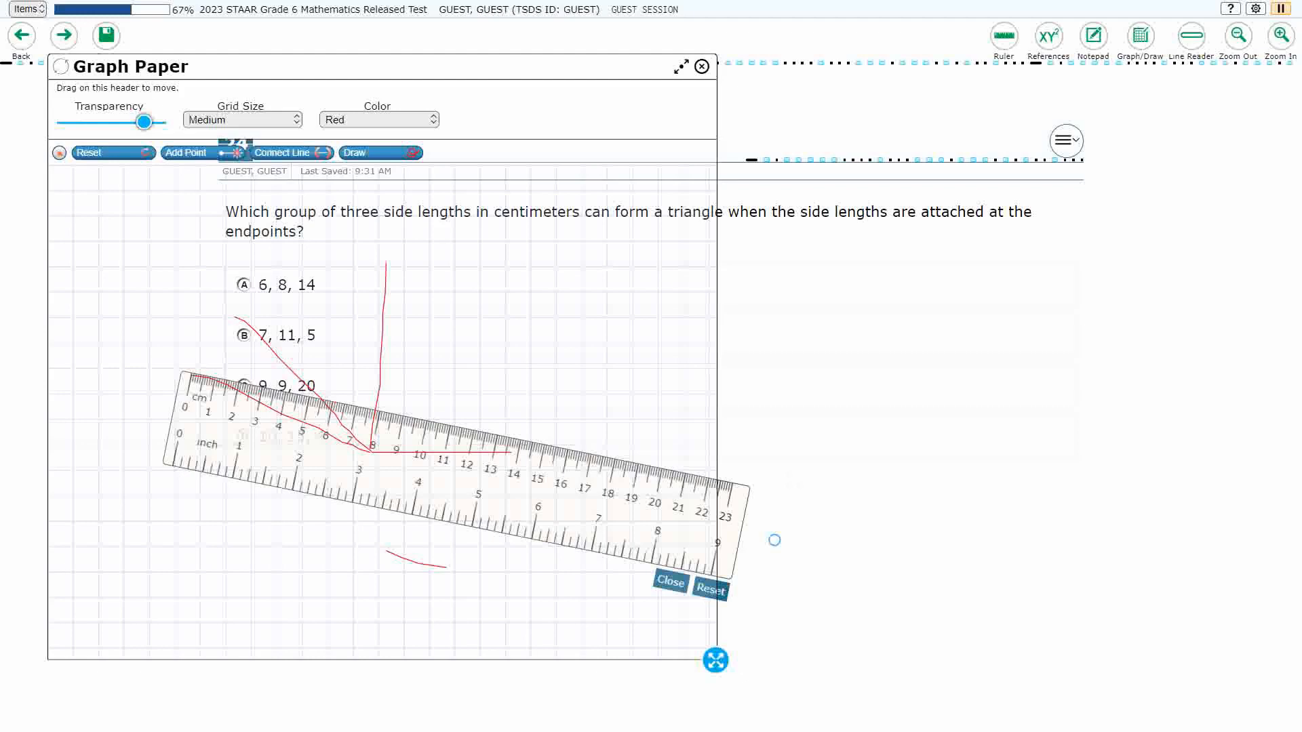
Put away the graph paper and ruler, then bring the graph paper back for writing
left_click(701, 65)
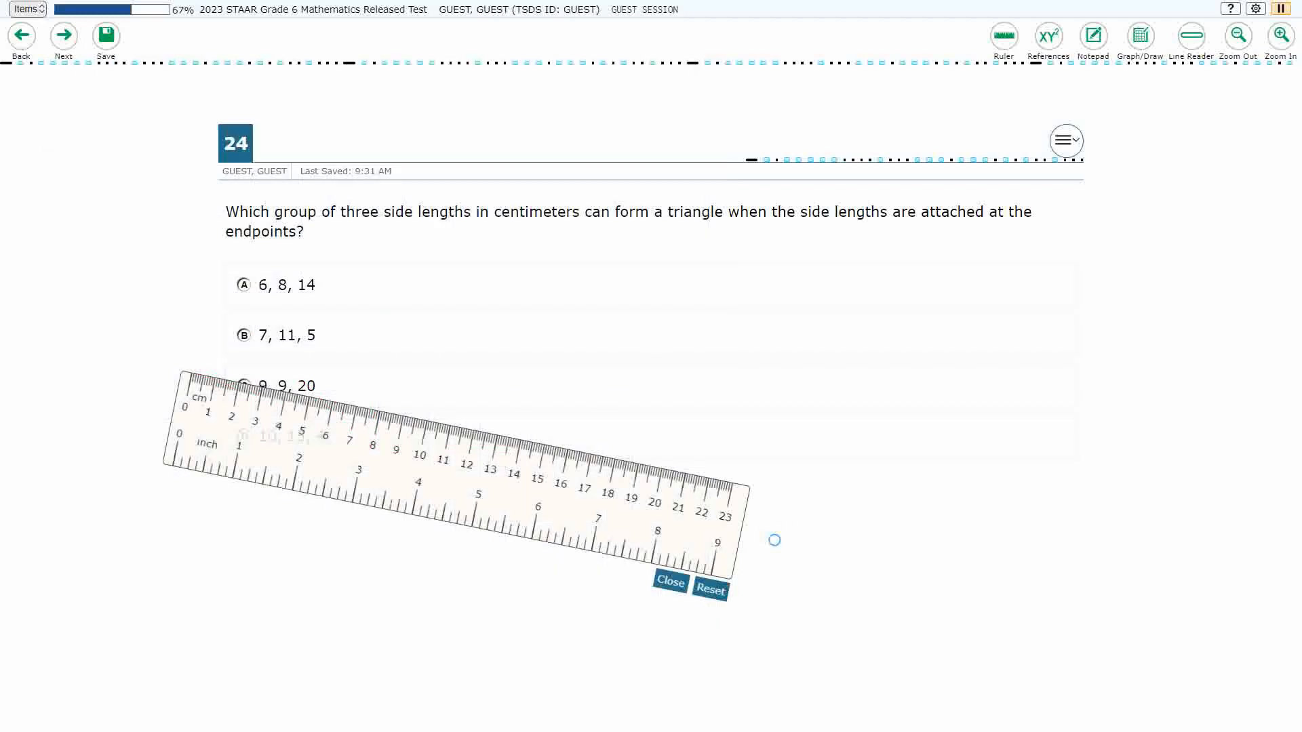
left_click(669, 582)
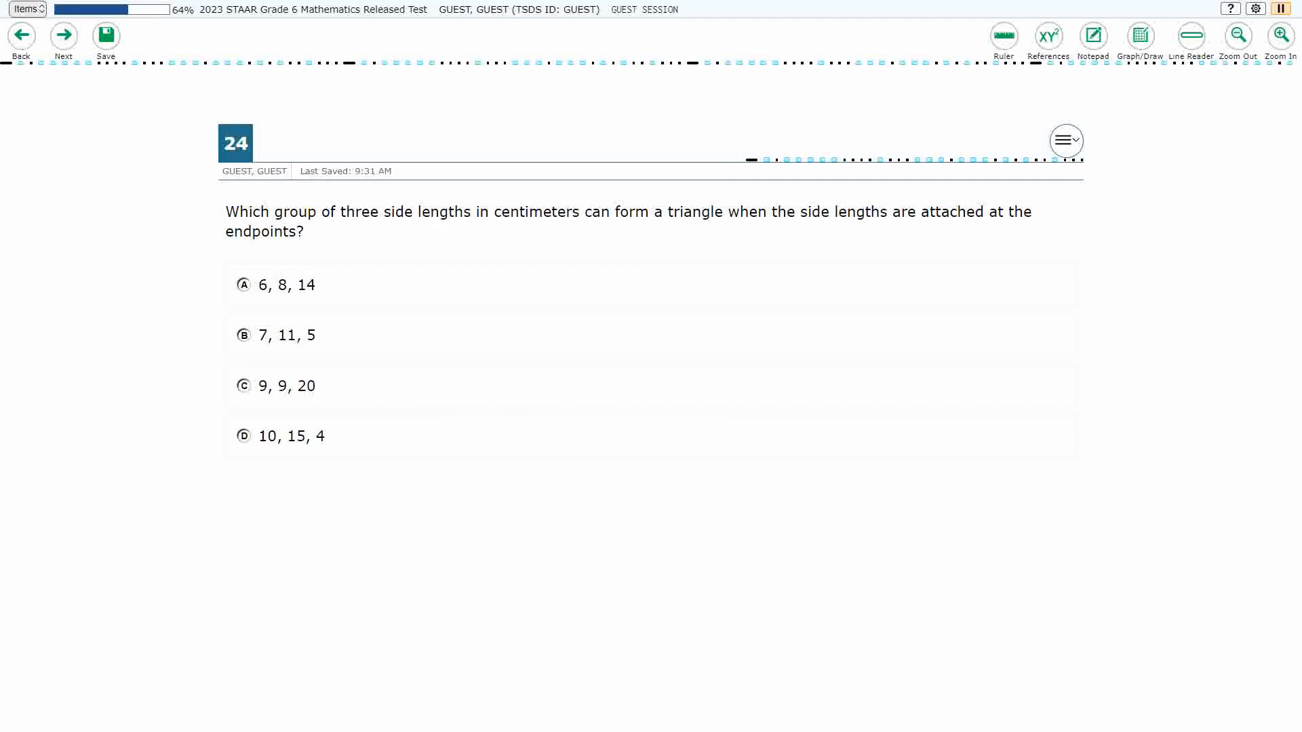
left_click(1140, 36)
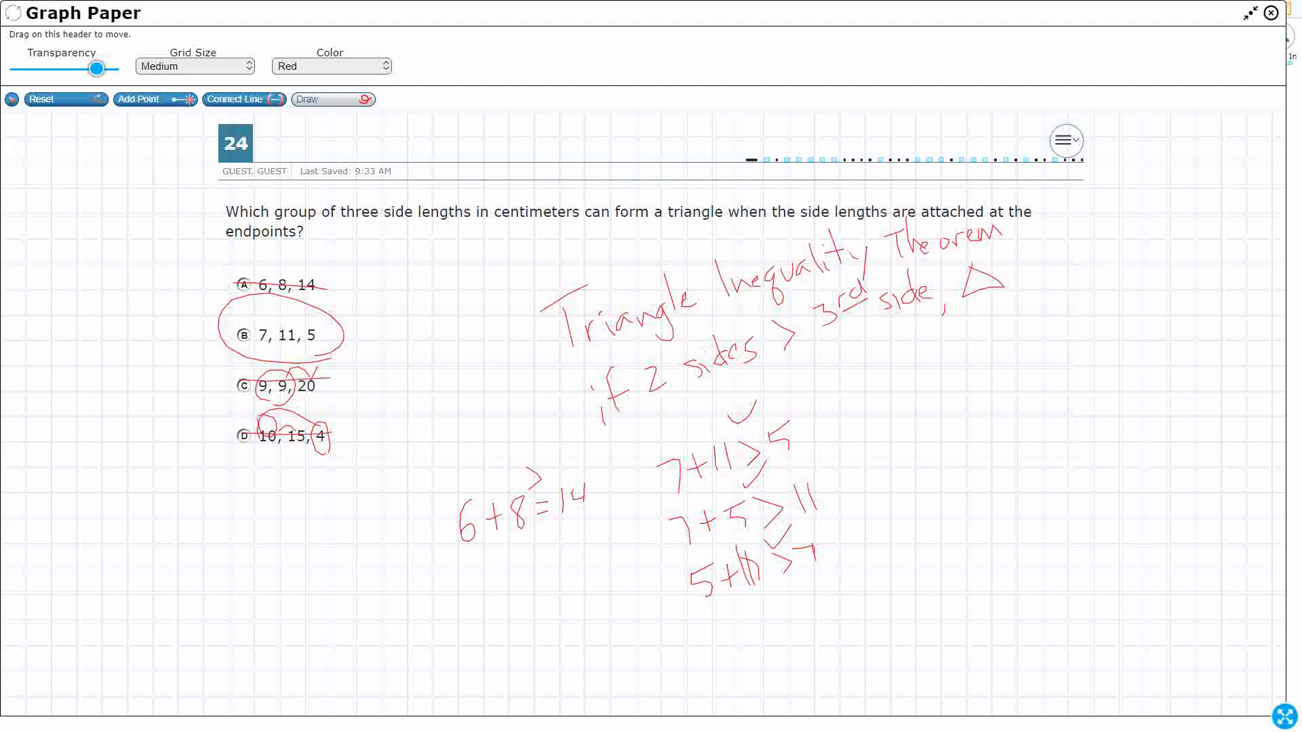
Close the graph paper after the inequality checks are written and choice B circled
left_click(1269, 13)
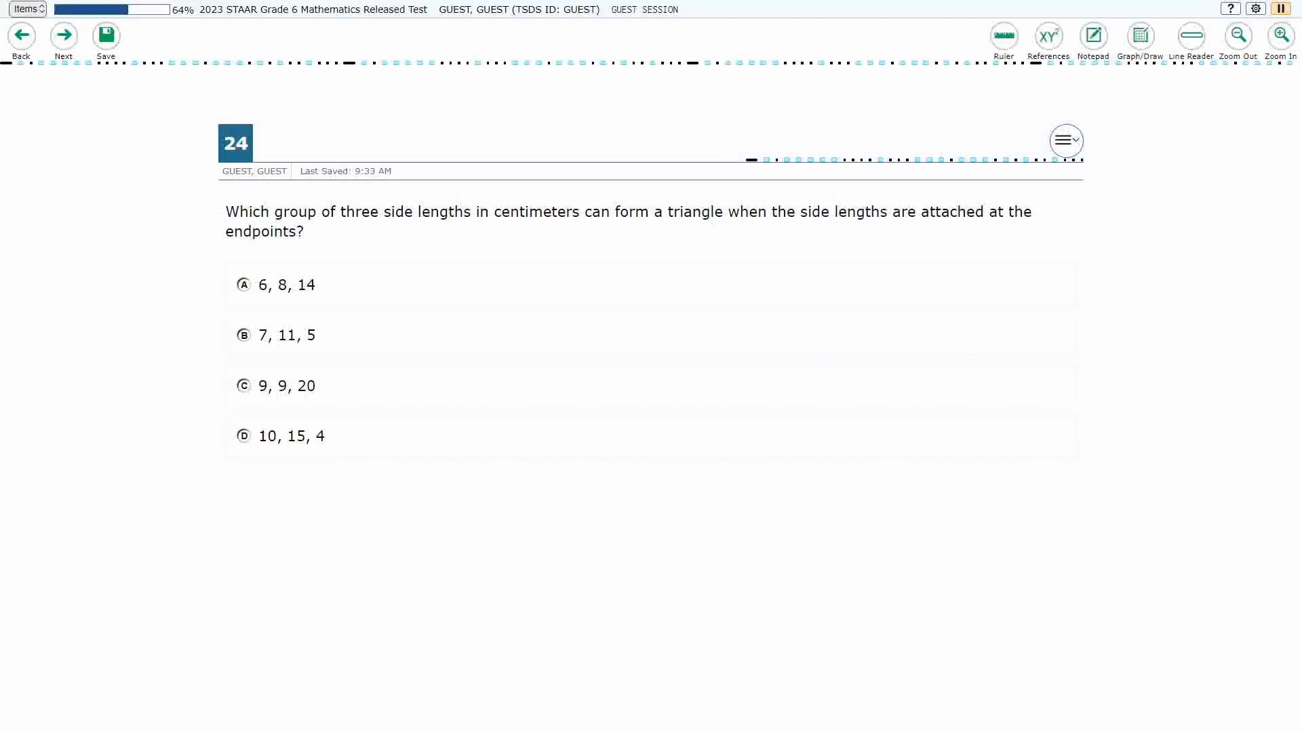